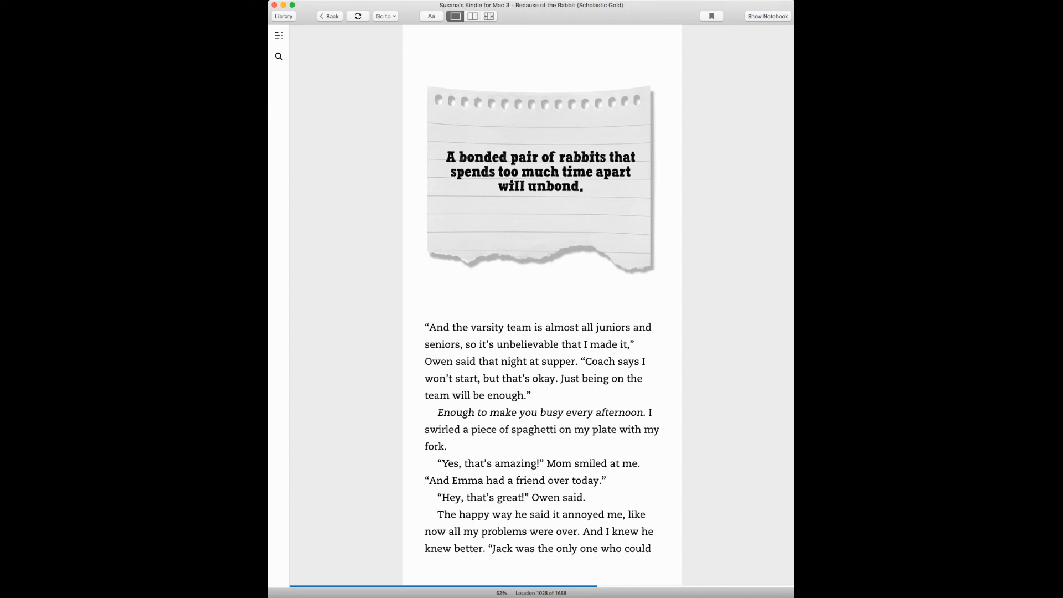
mouse_move(740, 307)
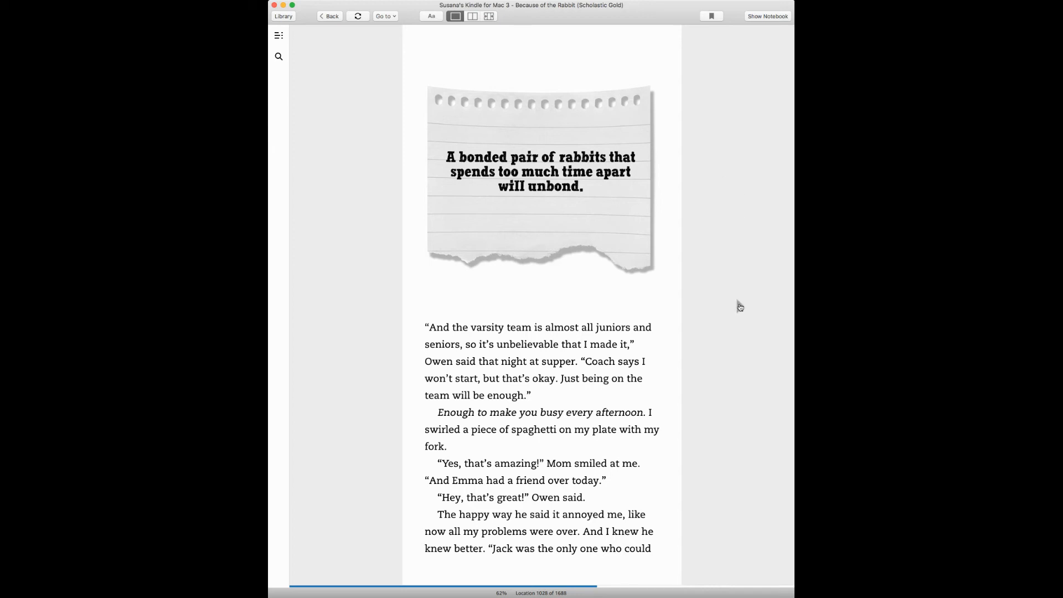